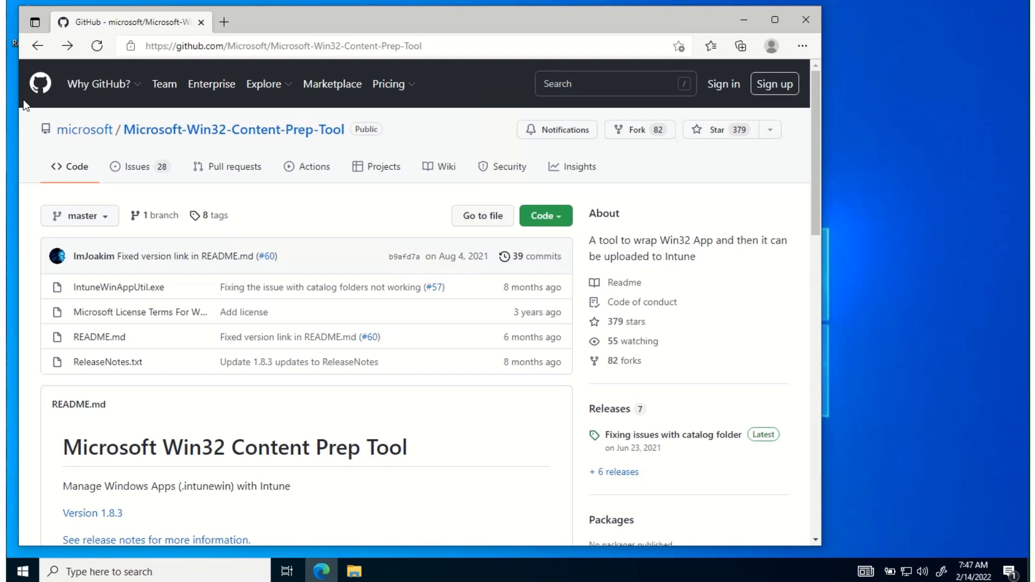
{"action": "mouse_move", "coordinate": [249, 485]}
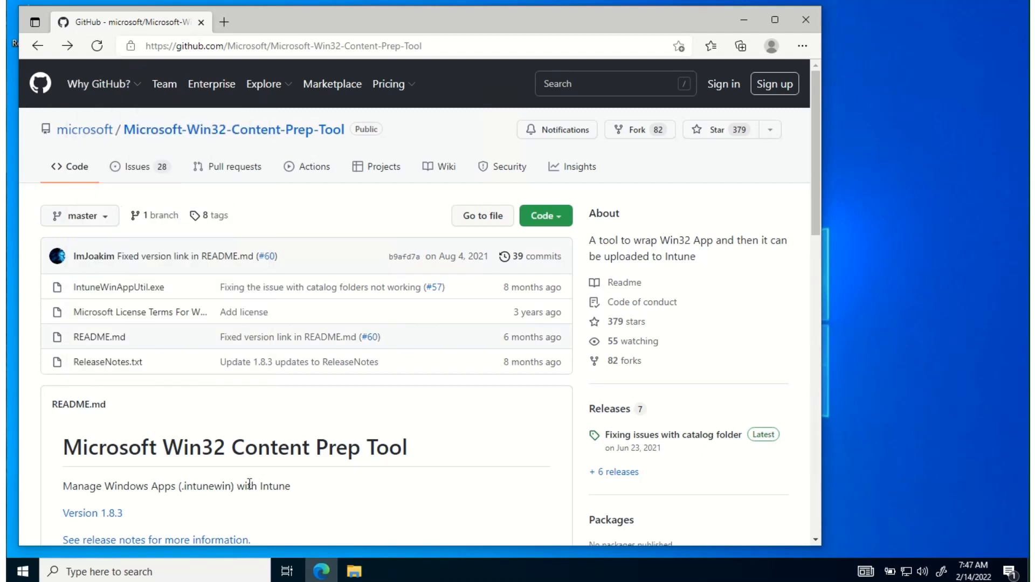
{"action": "mouse_move", "coordinate": [233, 129]}
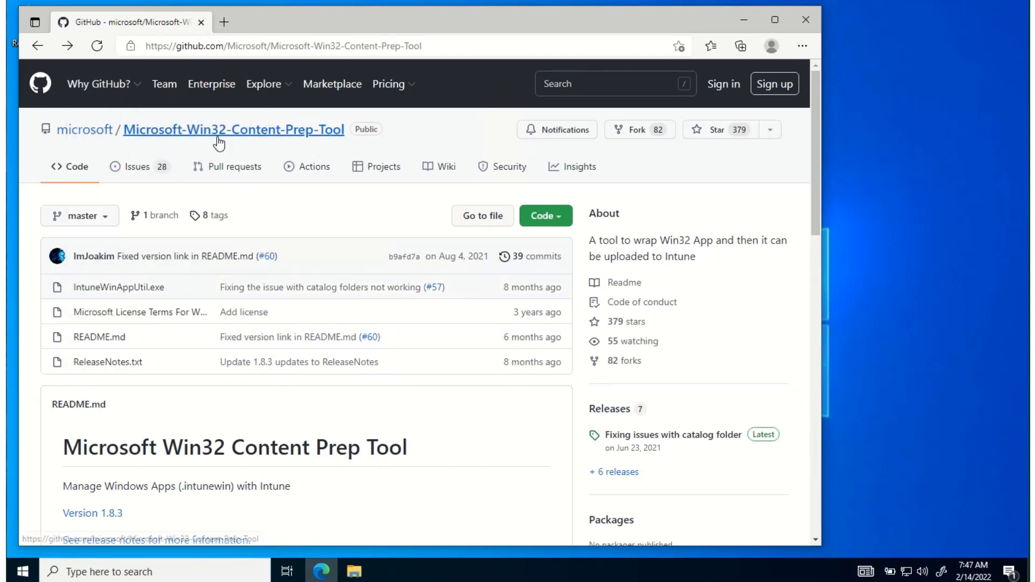
{"action": "mouse_move", "coordinate": [118, 287]}
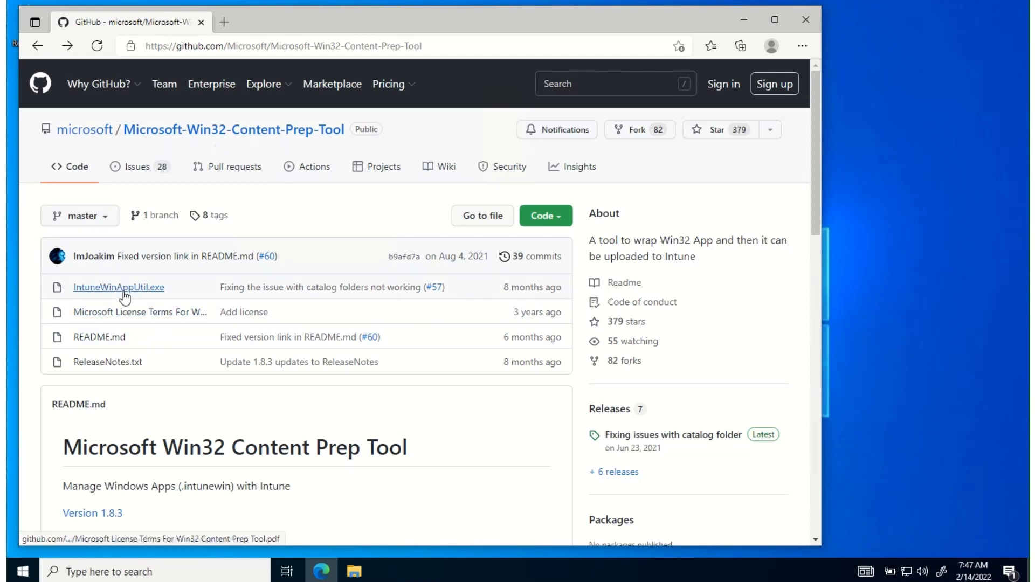
Step: Open the IntuneWinAppUtil.exe file page in the GitHub repository
{"action": "left_click", "coordinate": [118, 286]}
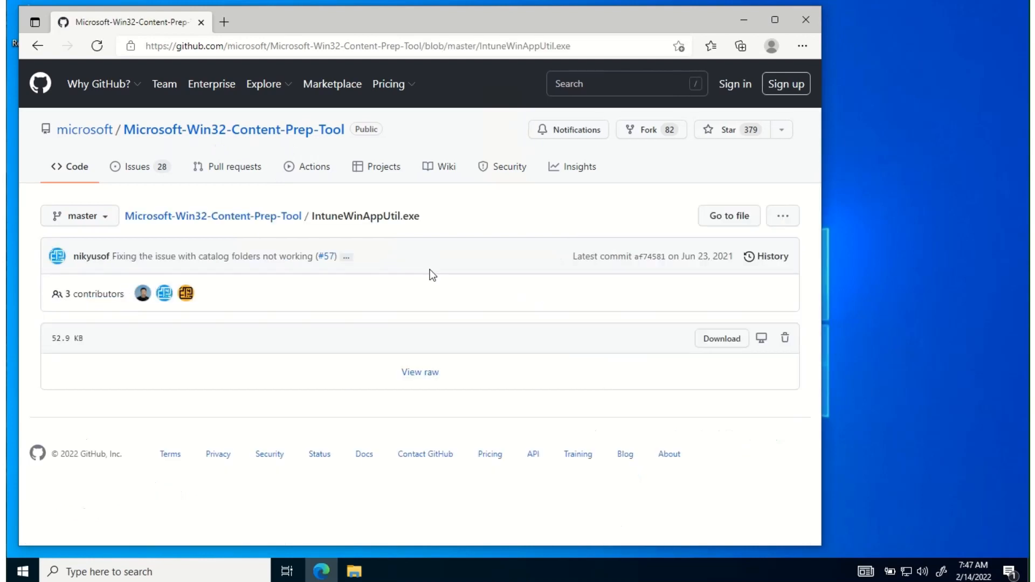
{"action": "mouse_move", "coordinate": [720, 346]}
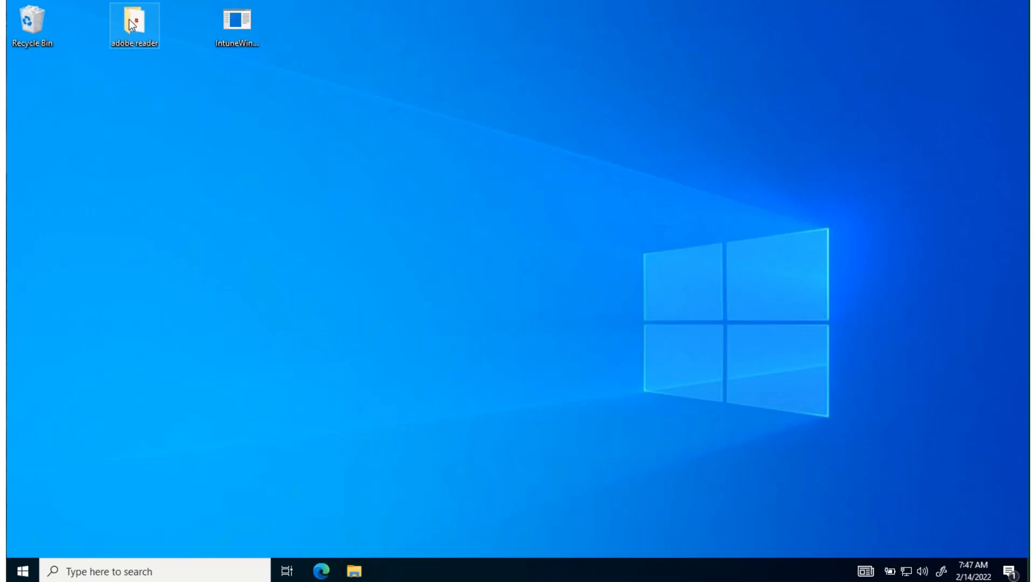
Step: Open the desktop 'adobe reader' folder to show the readerdc64_en_xa_install installer
{"action": "double_click", "coordinate": [134, 20]}
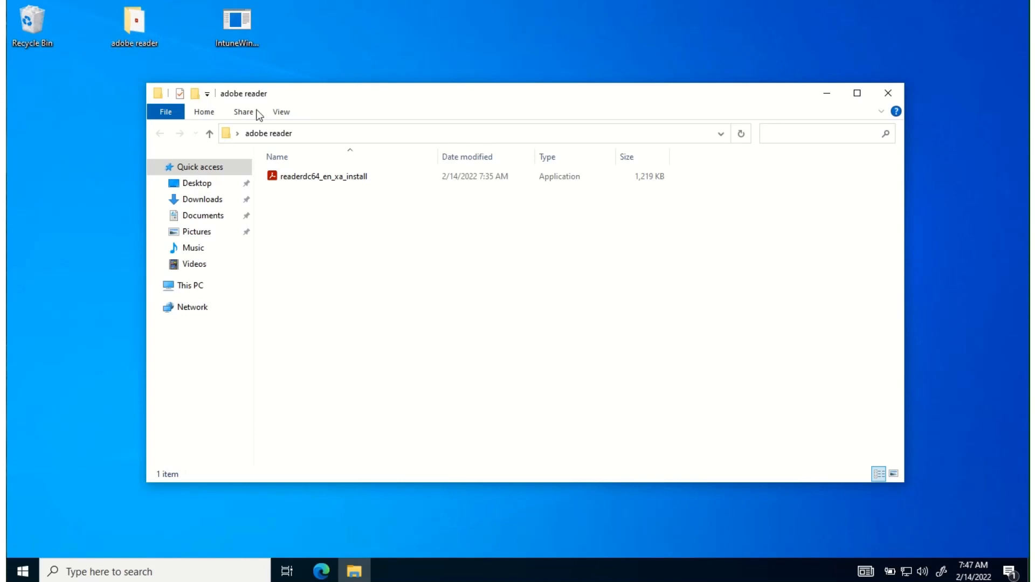
{"action": "mouse_move", "coordinate": [324, 176]}
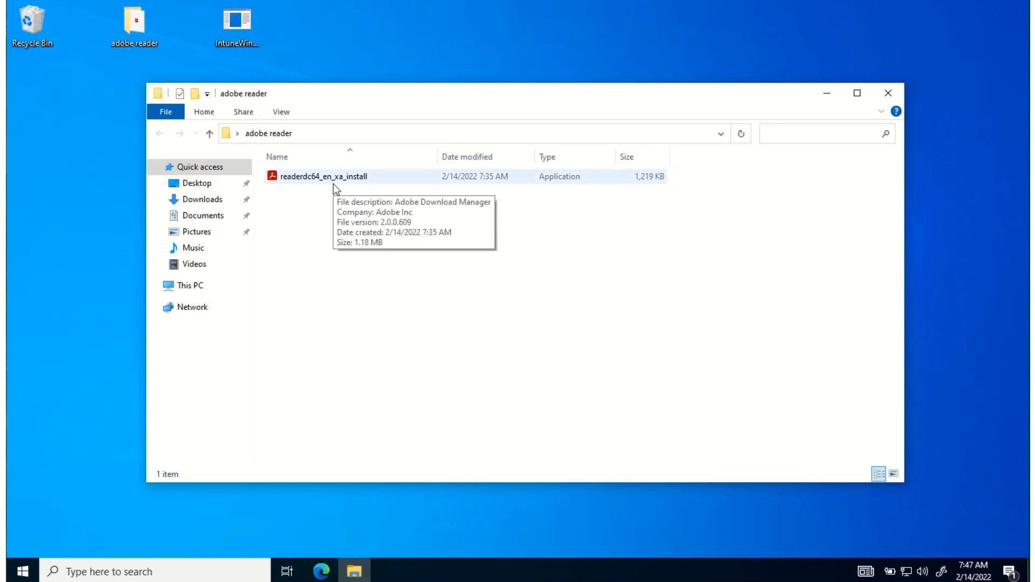
{"action": "mouse_move", "coordinate": [267, 44]}
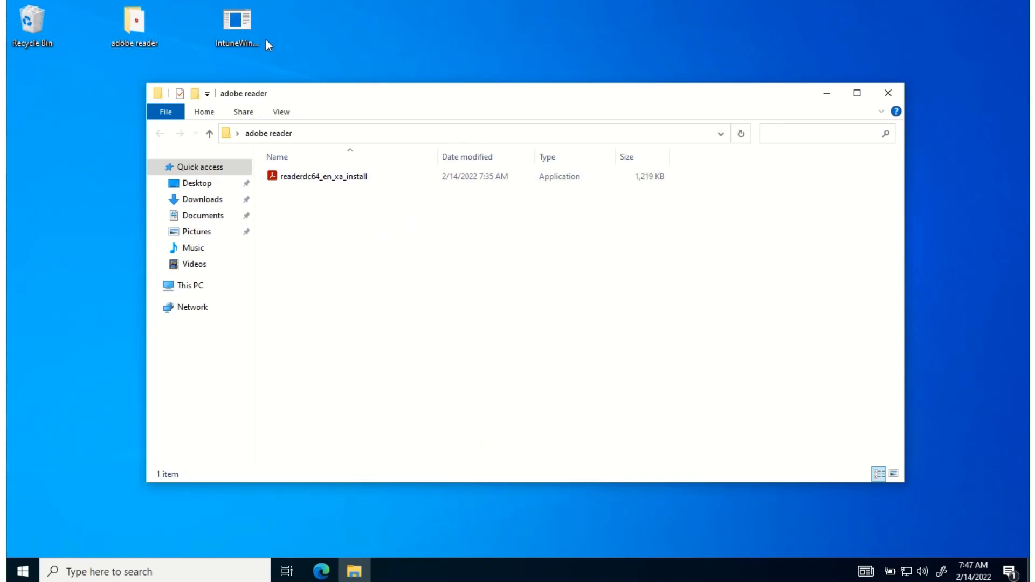
Step: Launch IntuneWinAppUtil and enter C:\Users\WDAGUtilityAccount\Desktop\adobe reader as source folder
{"action": "double_click", "coordinate": [236, 18]}
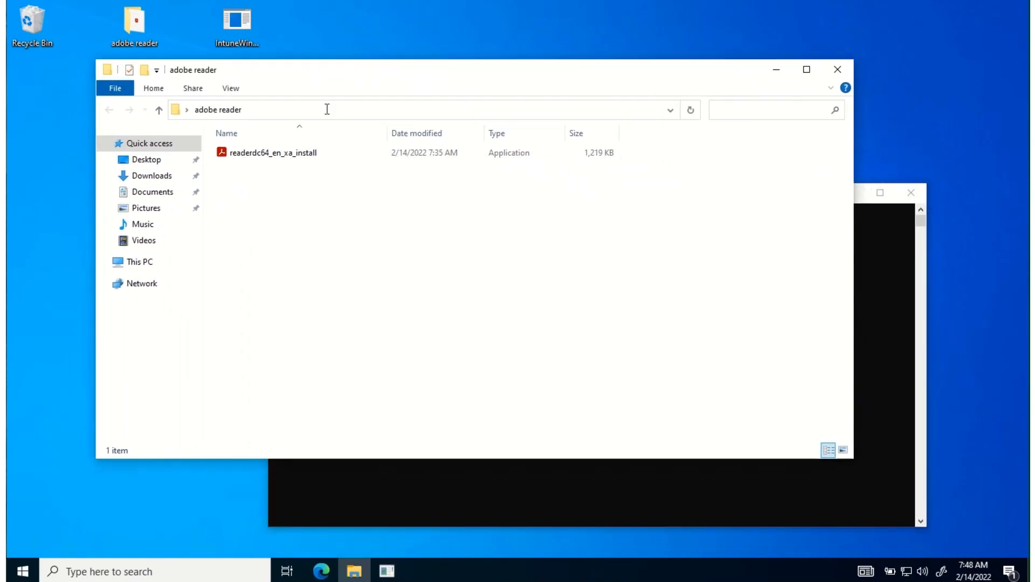
{"action": "right_click", "coordinate": [327, 109]}
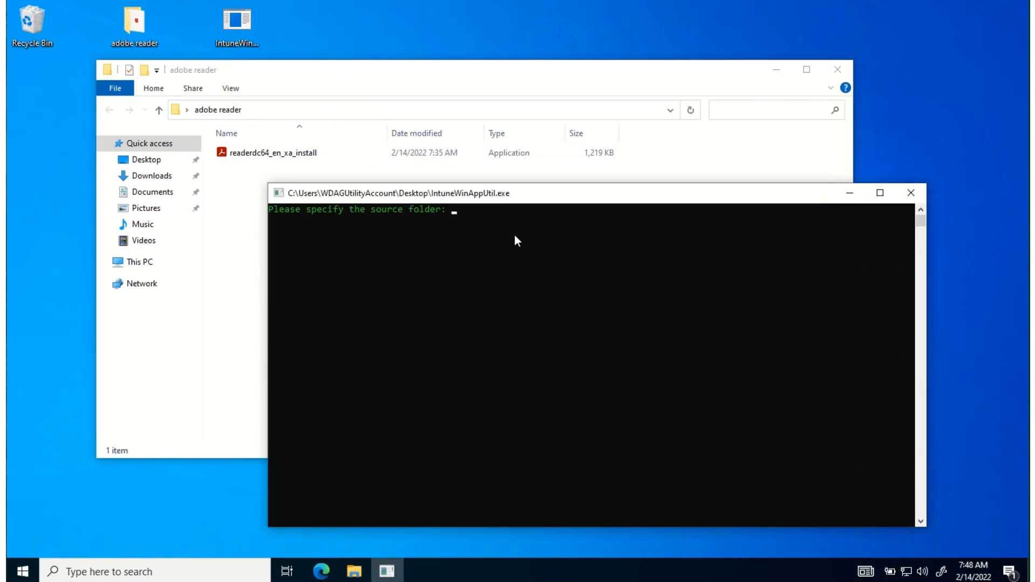
{"action": "type", "text": "C:\\Users\\WDAGUtilityAccount\\Desktop\\adobe reader"}
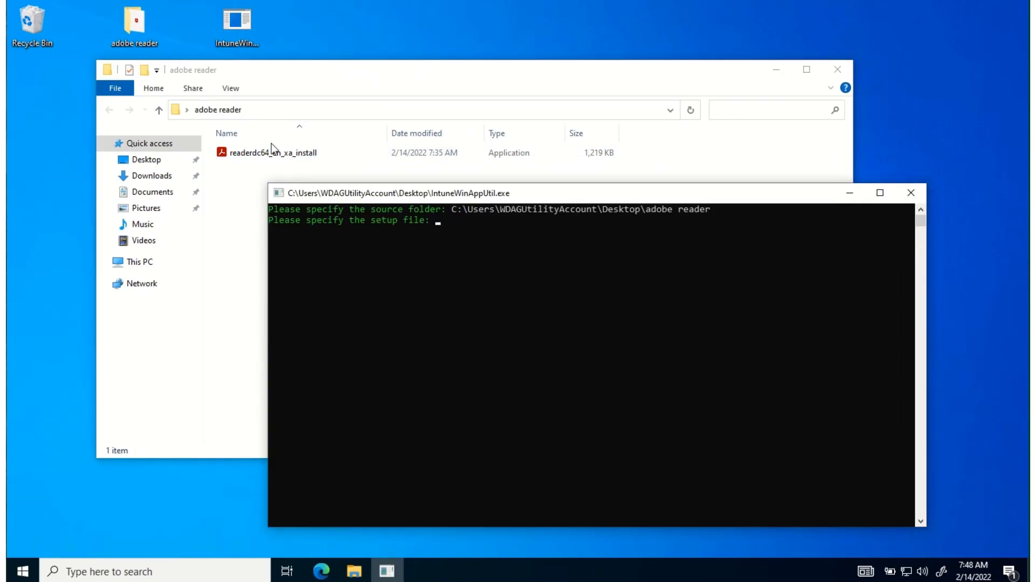
{"action": "mouse_move", "coordinate": [303, 114]}
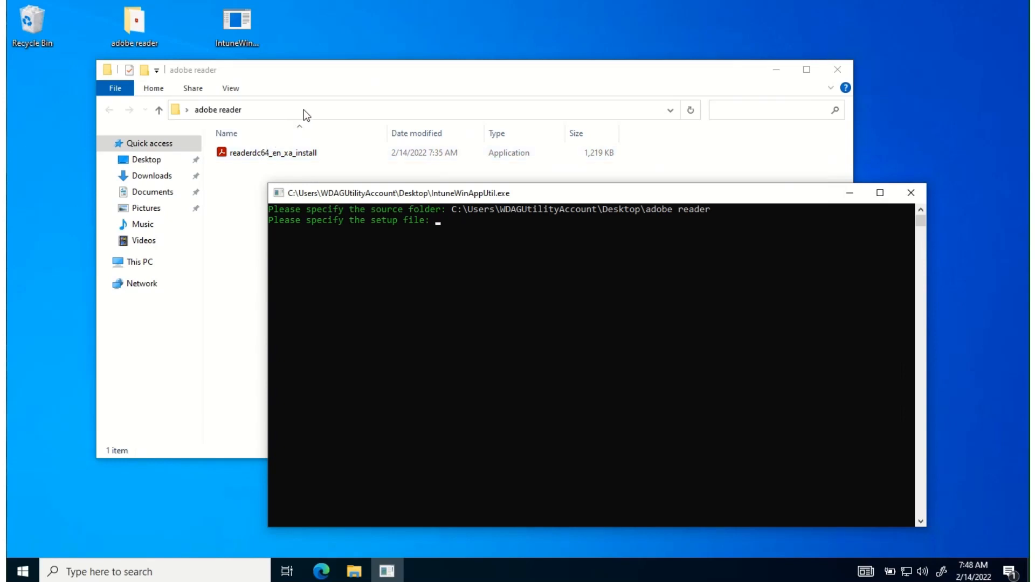
Step: Enter the adobe reader folder path plus readerdc64_en_xa_install.exe as the setup file
{"action": "type", "text": "C:\\Users\\WDAGUtilityAccount\\Desktop\\adobe reader"}
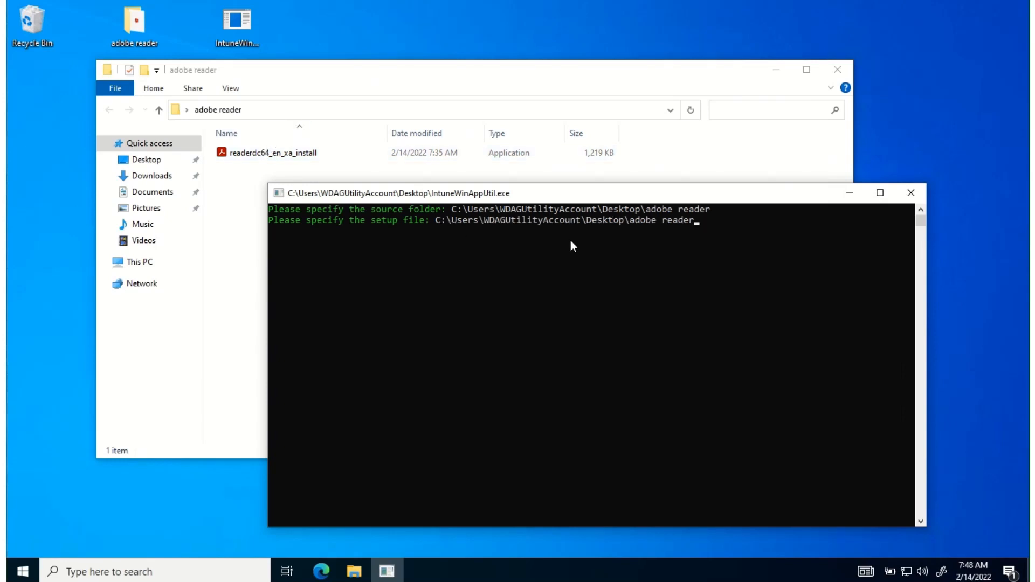
{"action": "type", "text": "\\"}
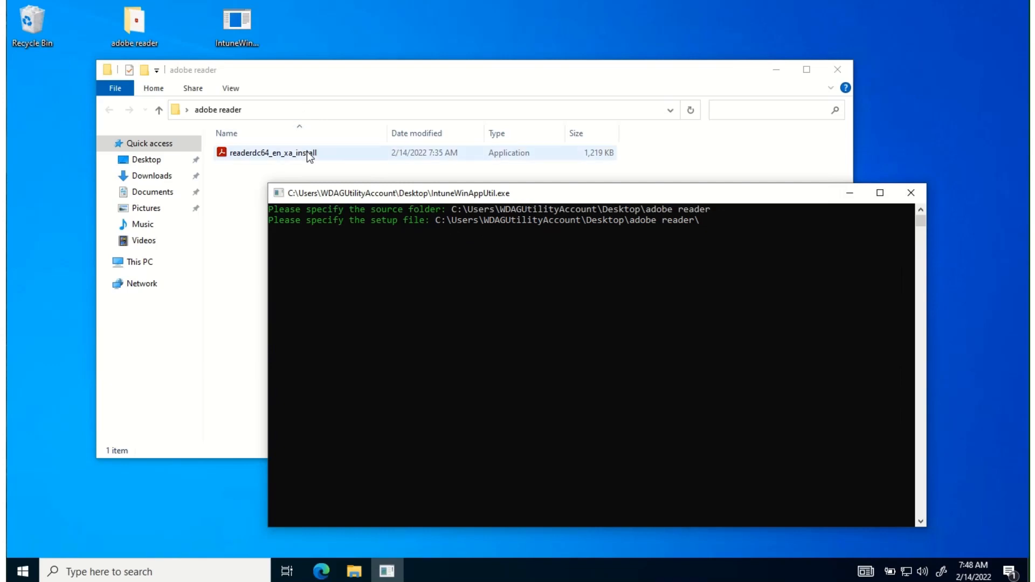
{"action": "right_click", "coordinate": [273, 153]}
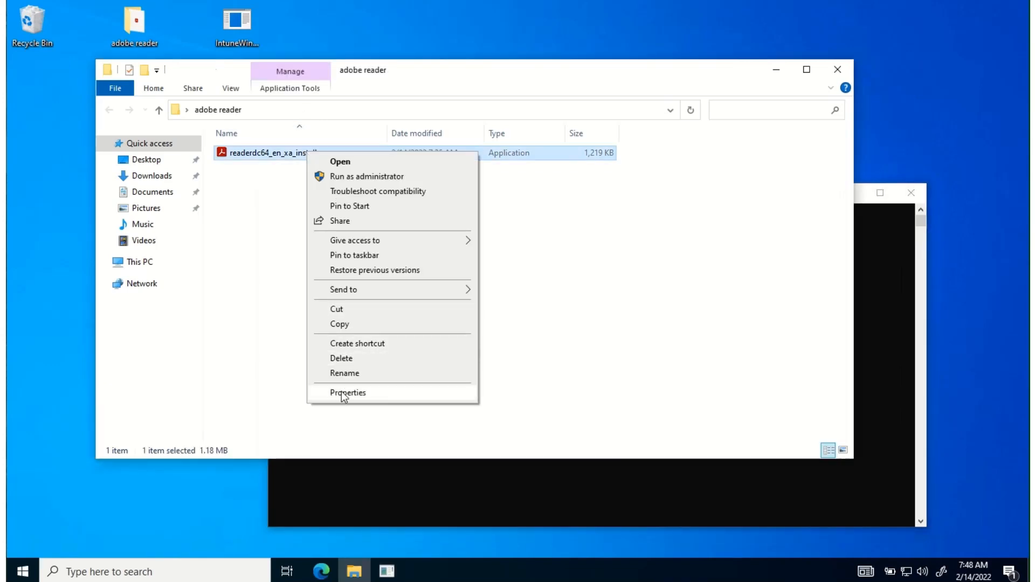
{"action": "left_click", "coordinate": [347, 392]}
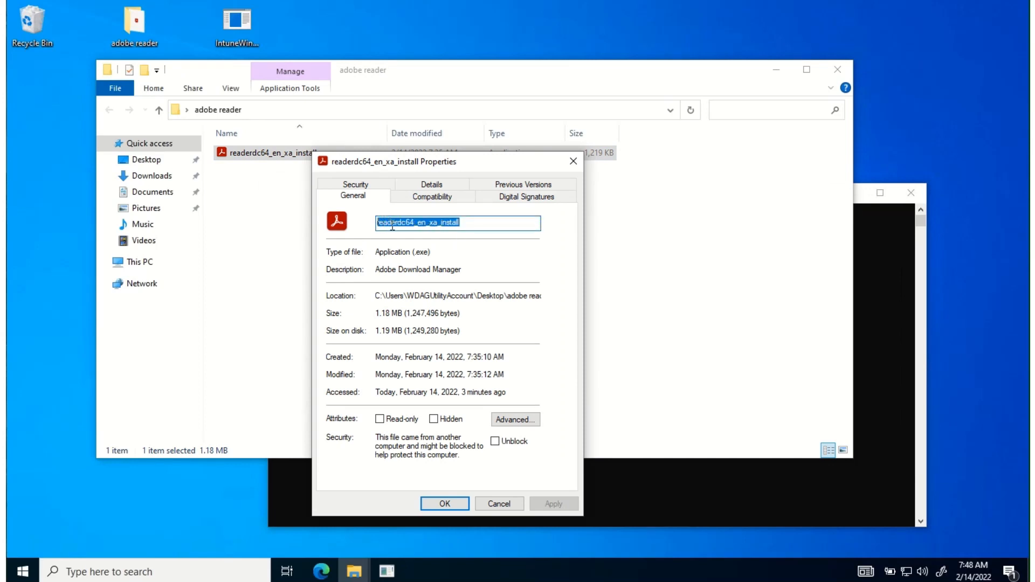
{"action": "right_click", "coordinate": [457, 223]}
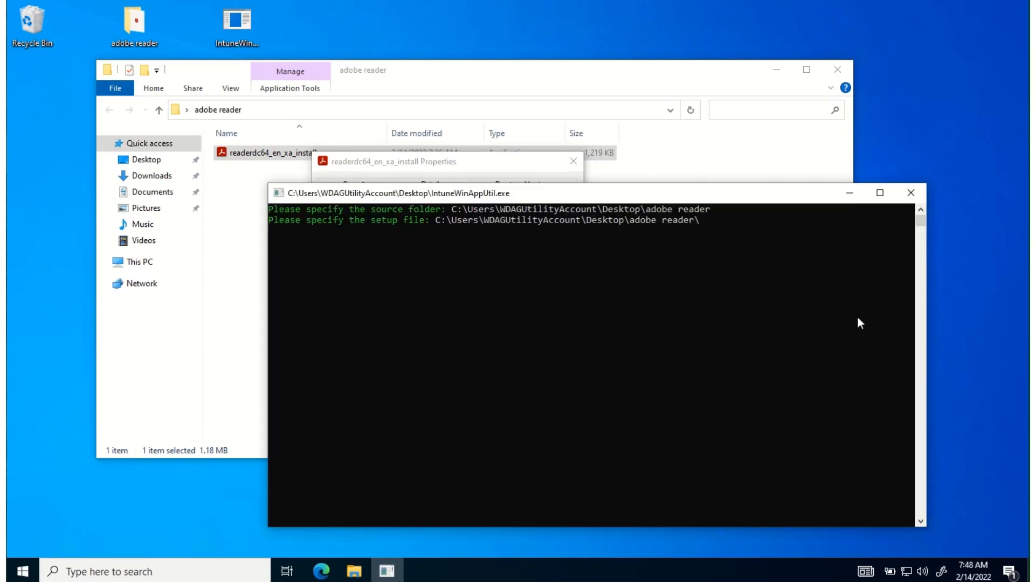
{"action": "type", "text": "readerdc64_en_xa_install"}
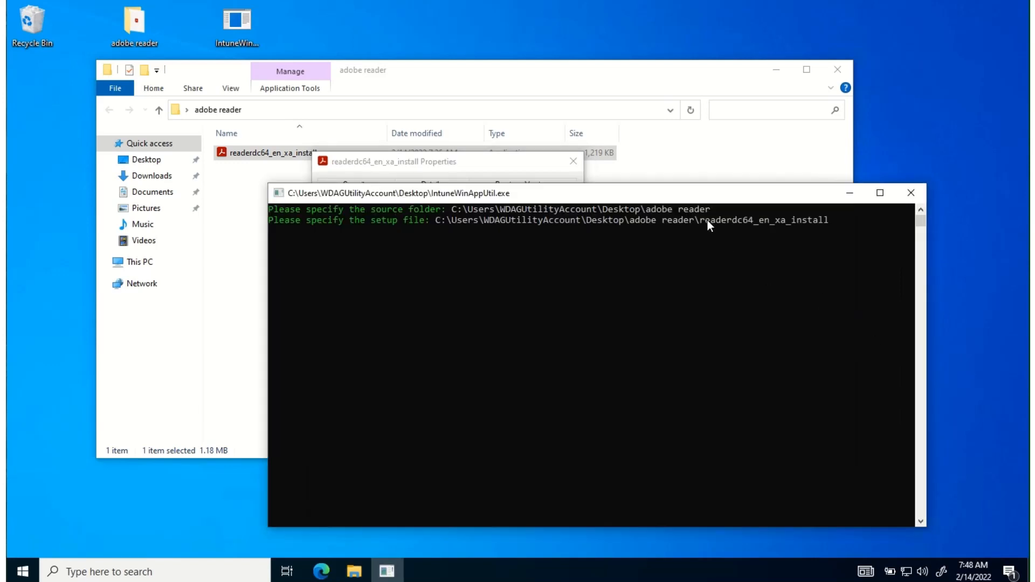
{"action": "type", "text": ".exe"}
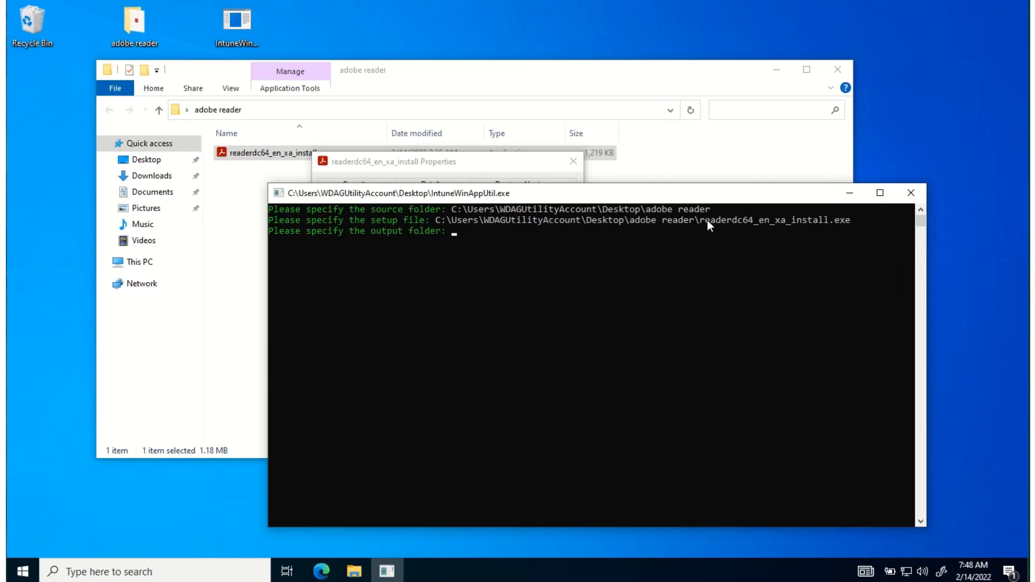
{"action": "mouse_move", "coordinate": [589, 71]}
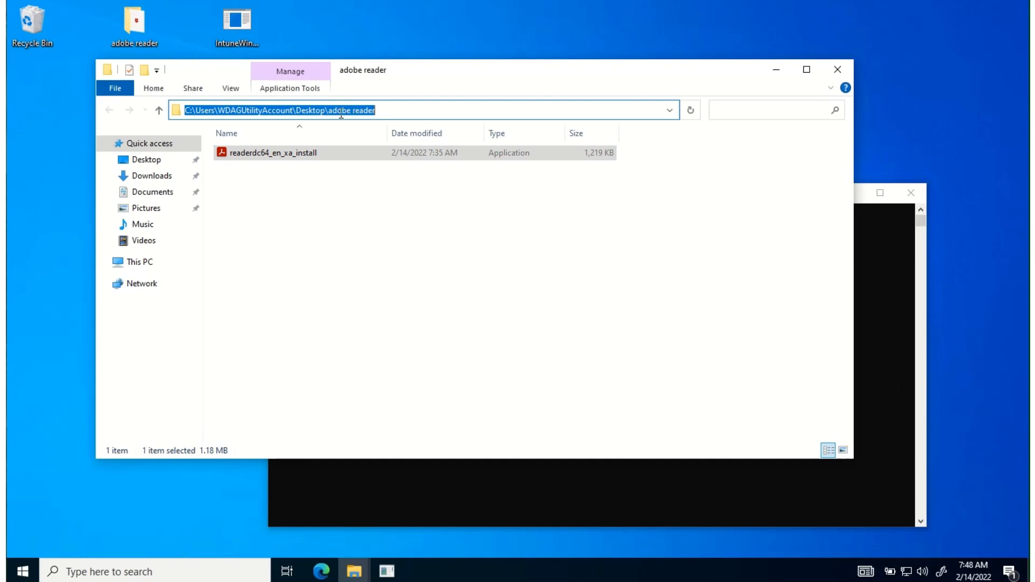
Step: Use the adobe reader folder as output and answer 'n' to the catalog folder prompt
{"action": "right_click", "coordinate": [340, 110]}
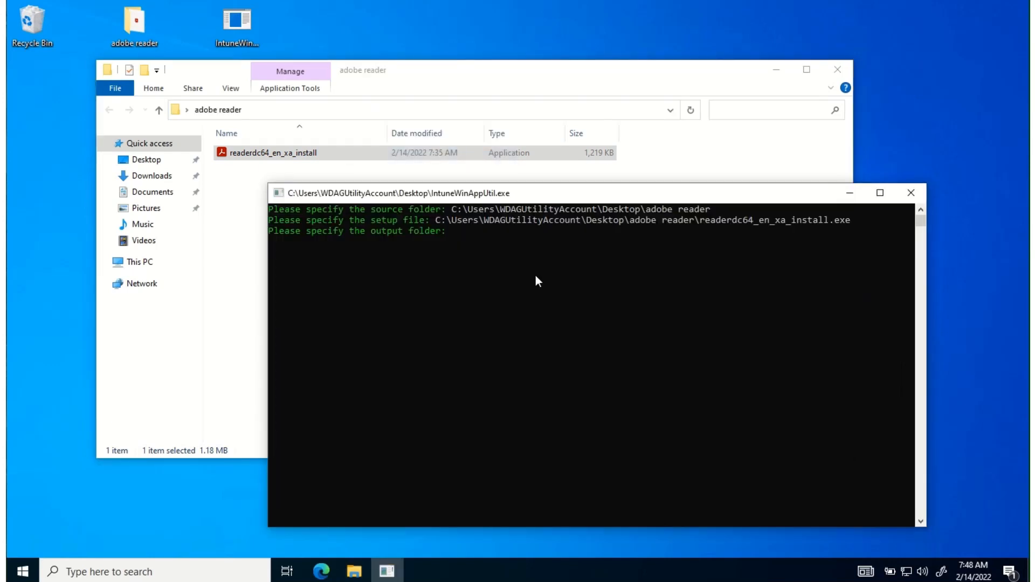
{"action": "type", "text": "C:\\Users\\WDAGUtilityAccount\\Desktop\\adobe reader"}
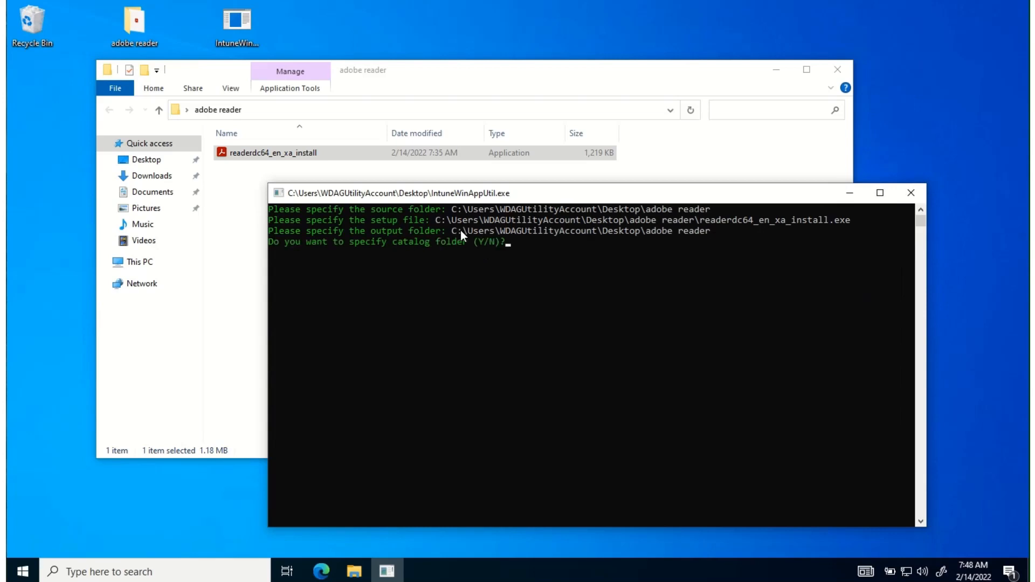
{"action": "mouse_move", "coordinate": [684, 323]}
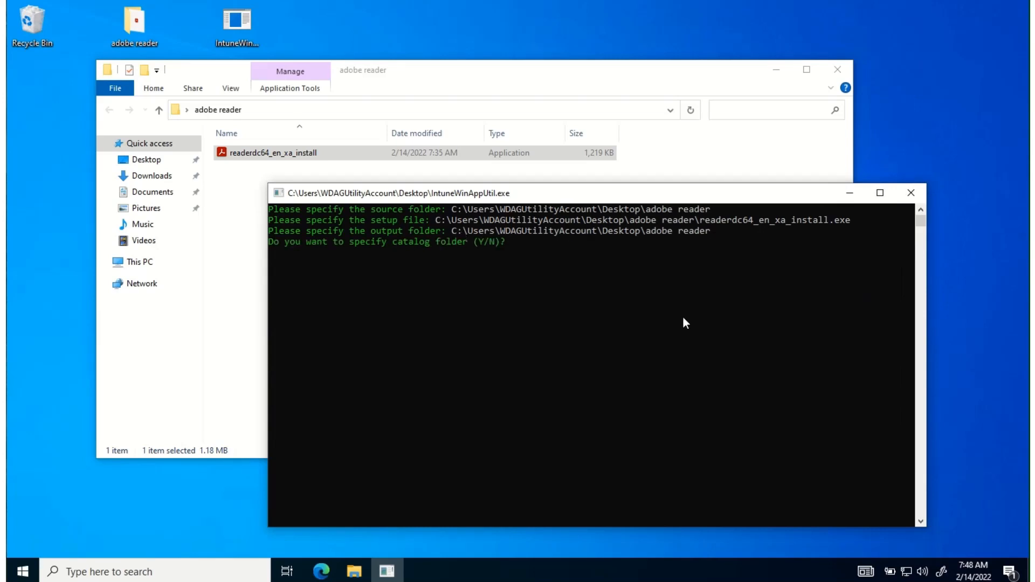
{"action": "type", "text": "n"}
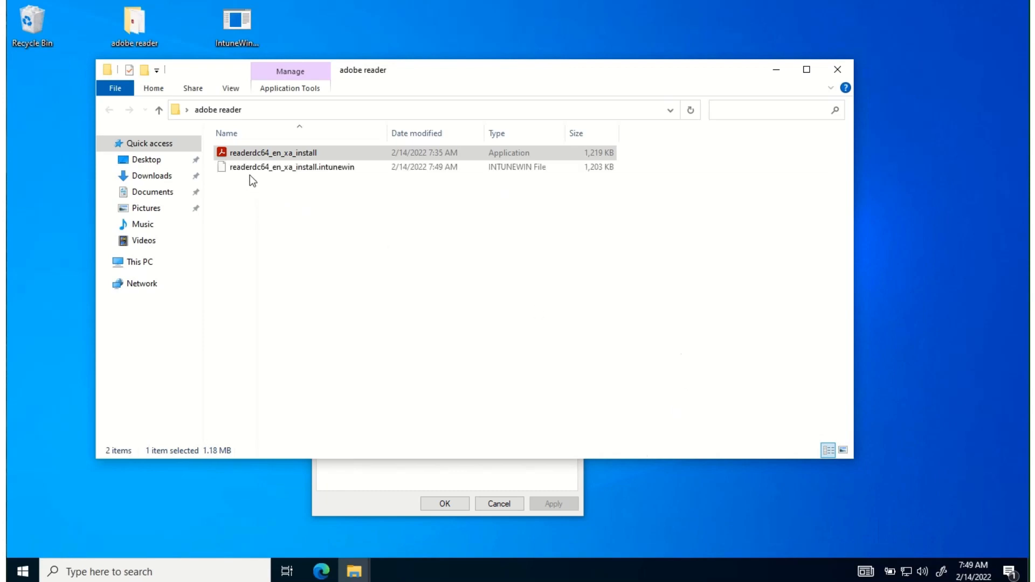
{"action": "mouse_move", "coordinate": [304, 180]}
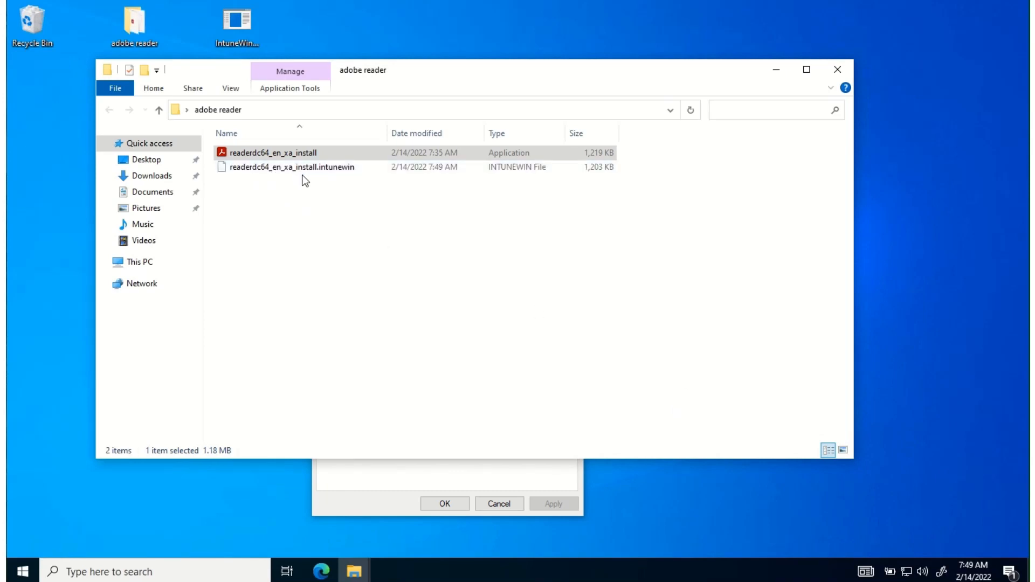
{"action": "mouse_move", "coordinate": [323, 167]}
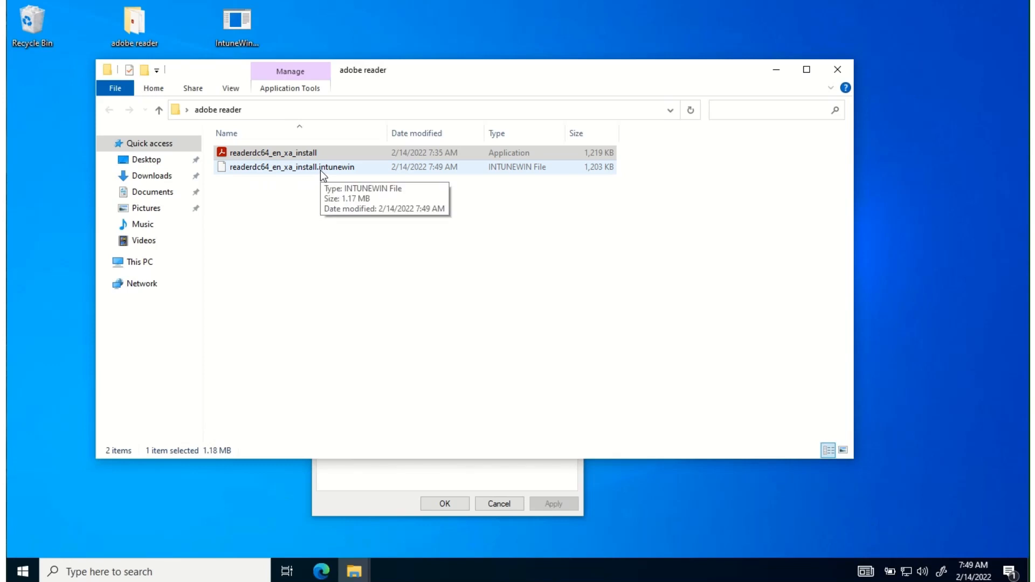